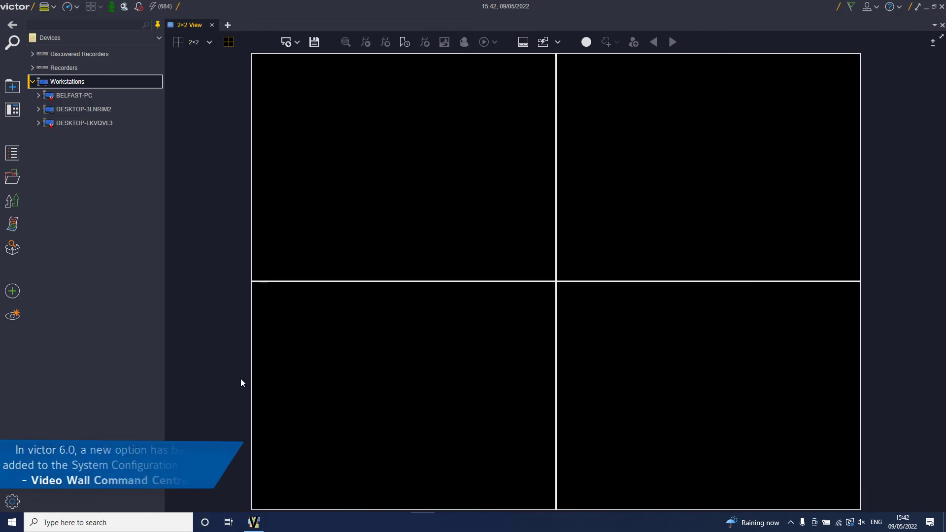
mouse_move(11, 501)
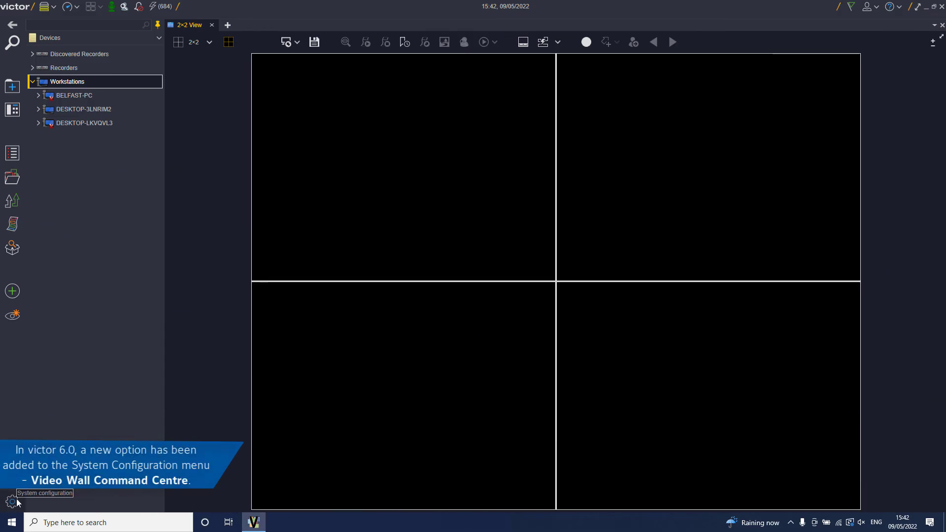
Step: Reach the Video Wall Command Centre hub through System Configuration
left_click(12, 501)
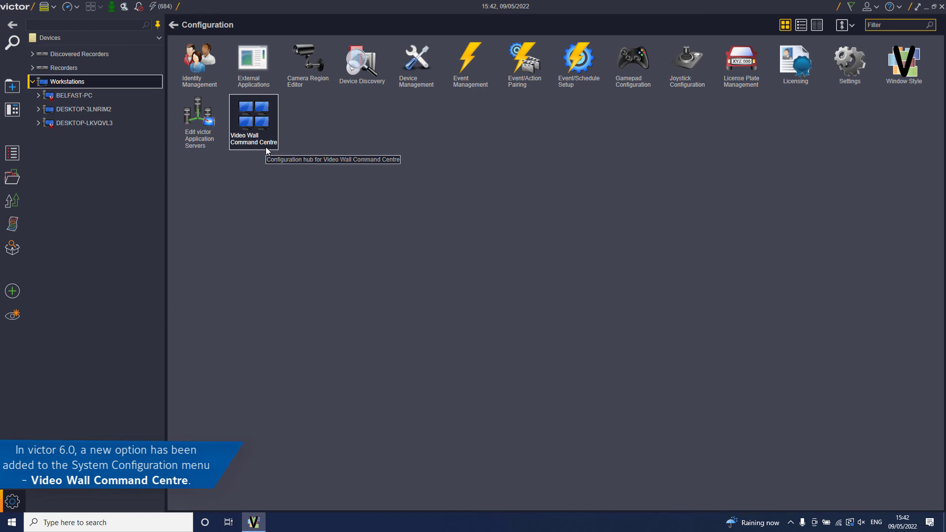
left_click(253, 119)
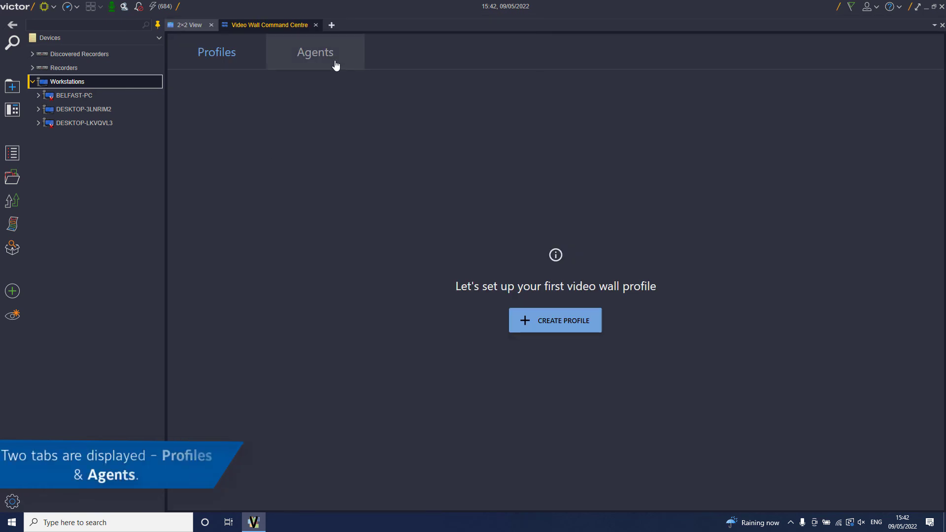
Step: Show the still-empty Agents list of the Video Wall Command Centre
left_click(315, 51)
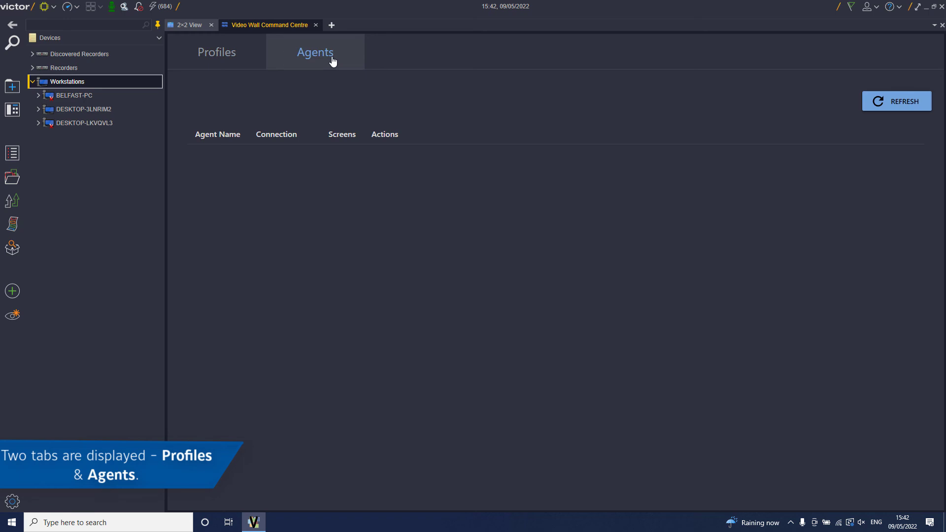
mouse_move(310, 108)
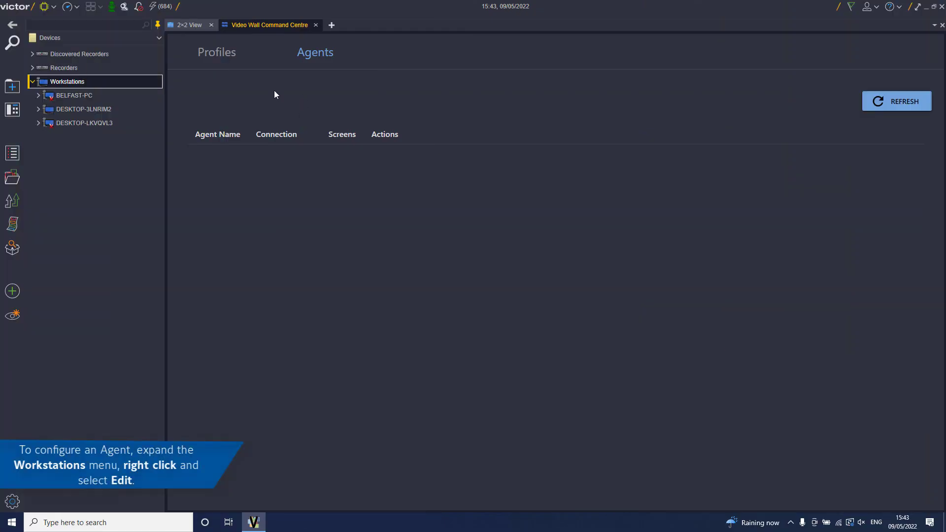
Step: Edit workstation DESKTOP-3LNRIM2, mark it as an Agent and save the setting
right_click(71, 109)
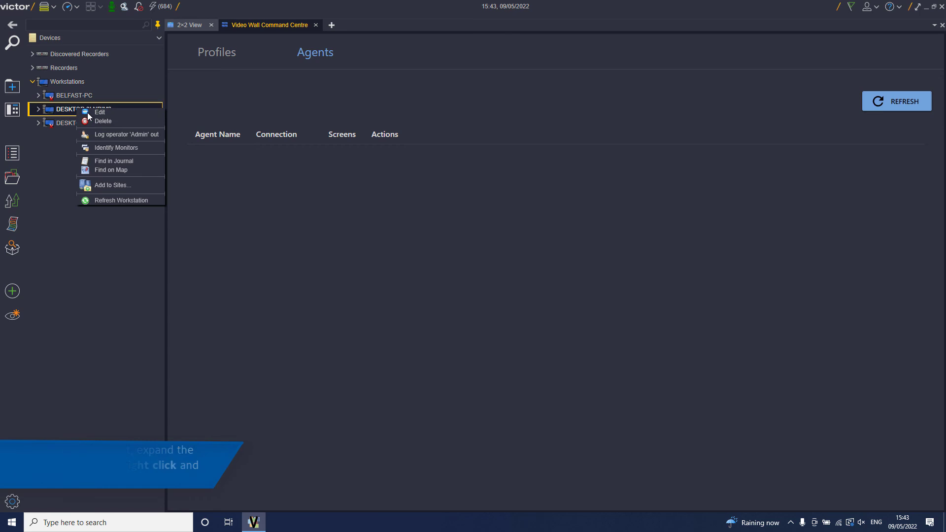
left_click(99, 111)
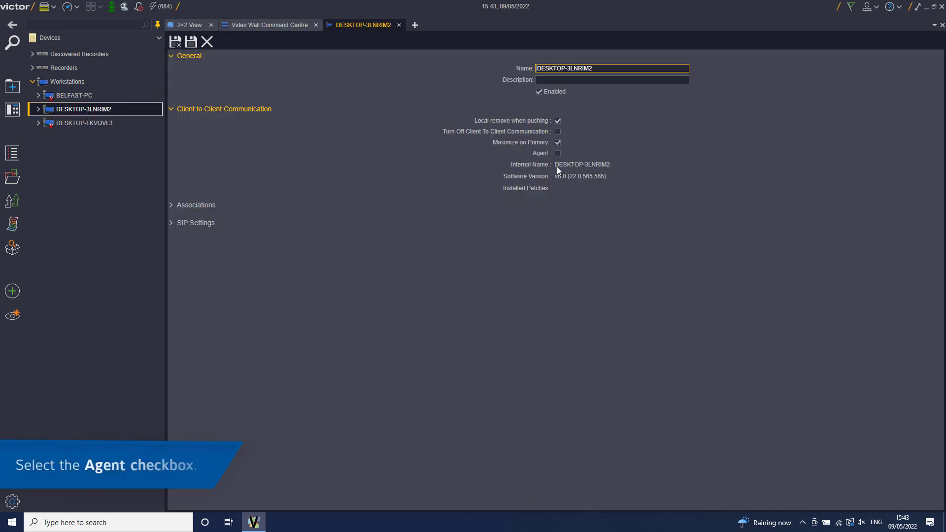
left_click(557, 153)
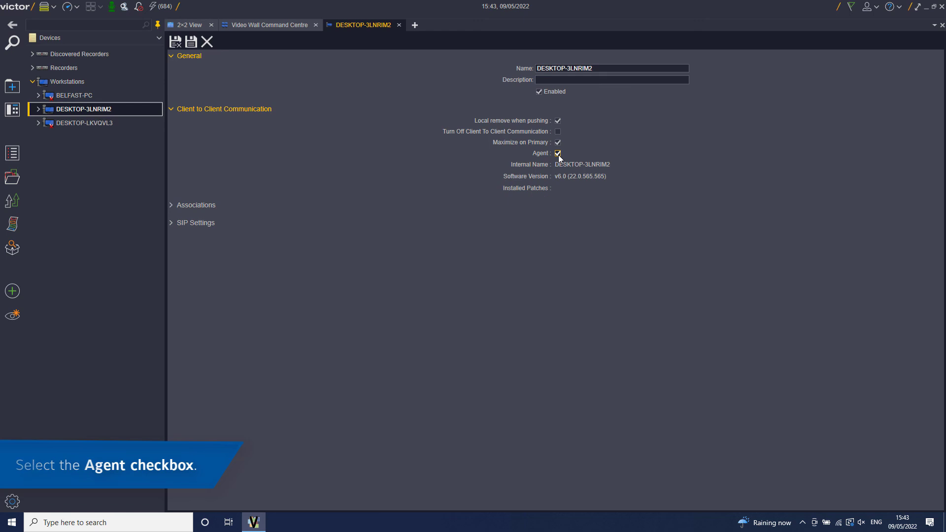
left_click(557, 153)
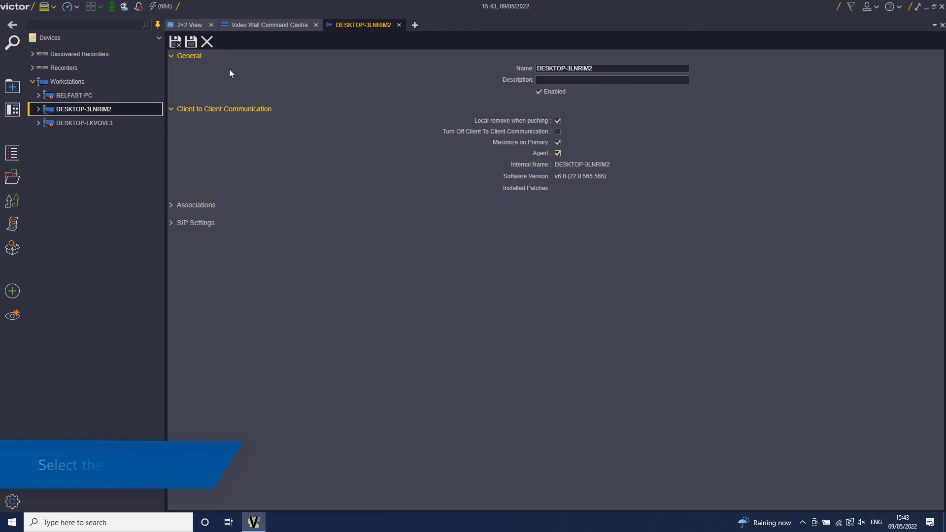
left_click(189, 41)
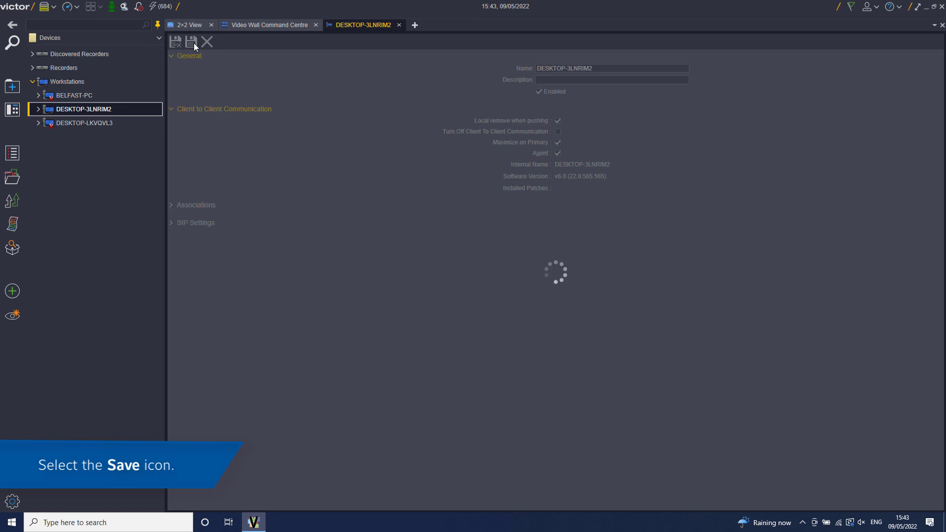
left_click(191, 42)
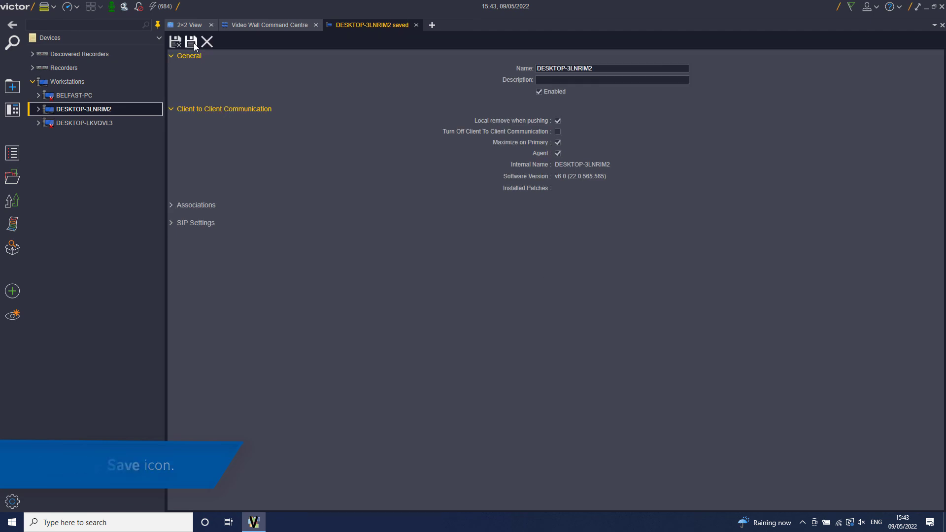
left_click(67, 81)
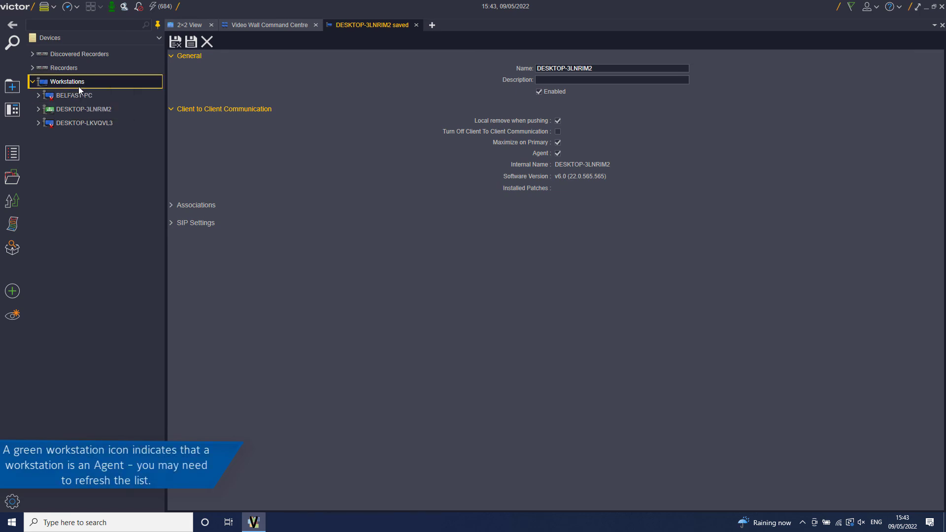
Step: Refresh the Agents list so DESKTOP-K99BK5P on COM3 with four screens appears
left_click(79, 109)
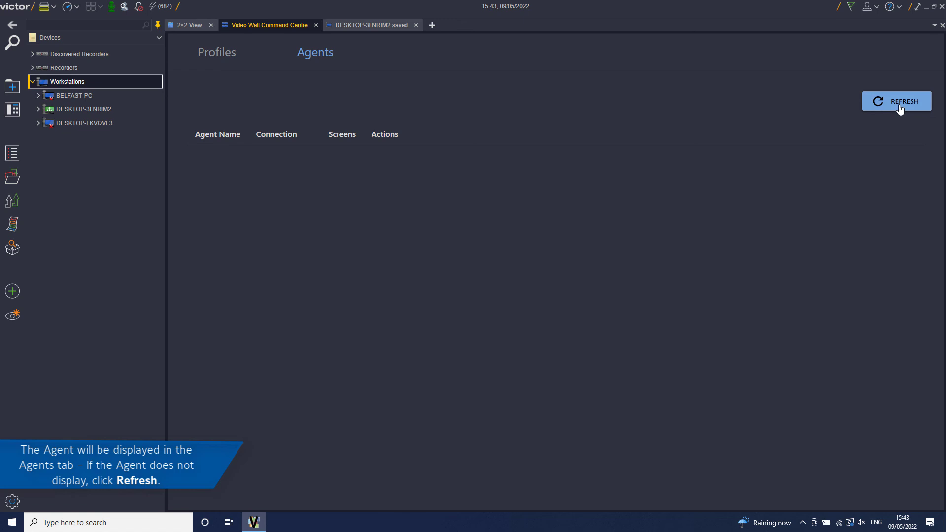
left_click(899, 101)
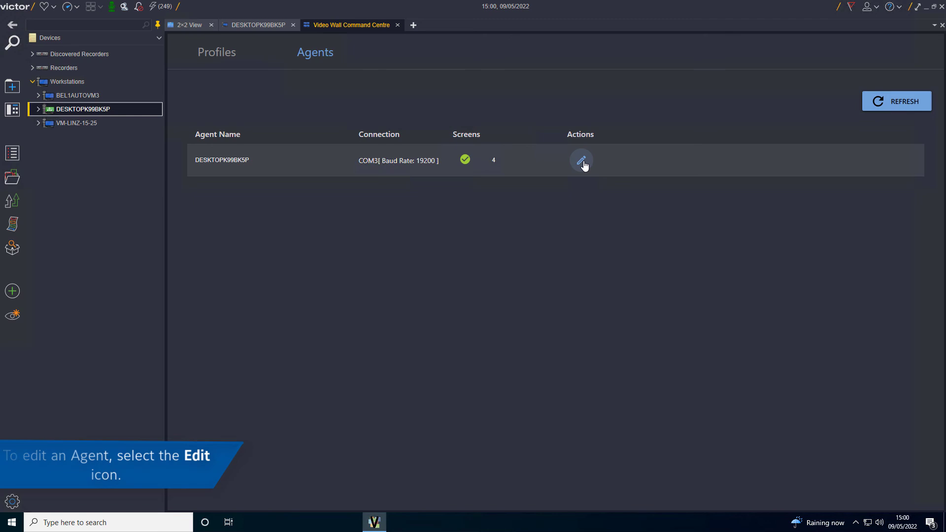
left_click(582, 159)
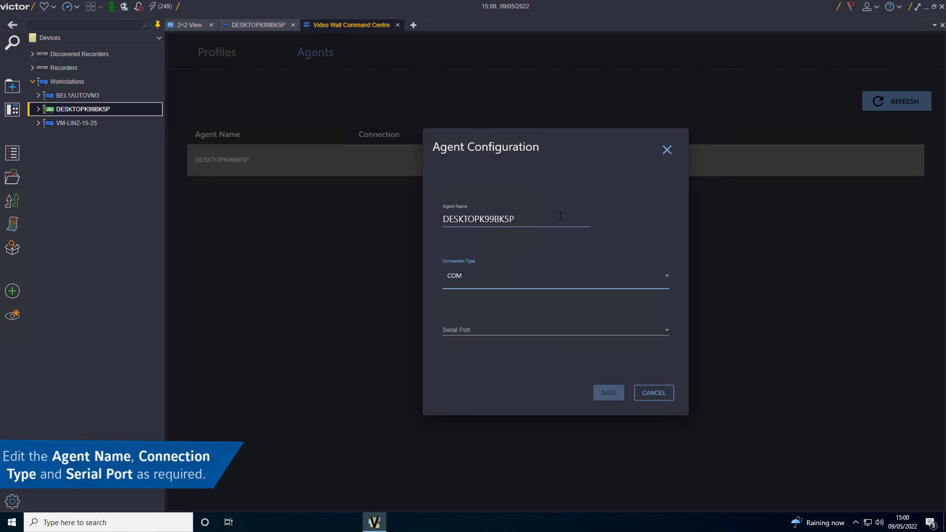
left_click(577, 276)
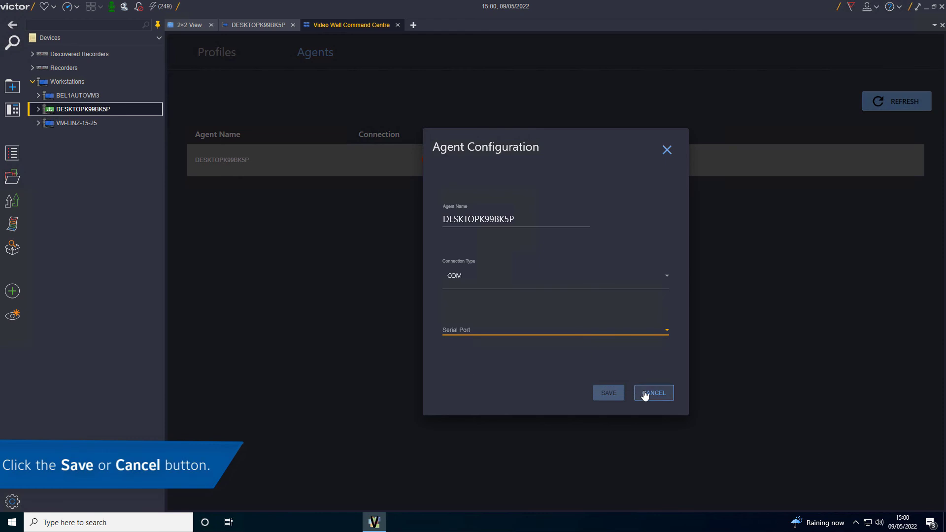
left_click(654, 392)
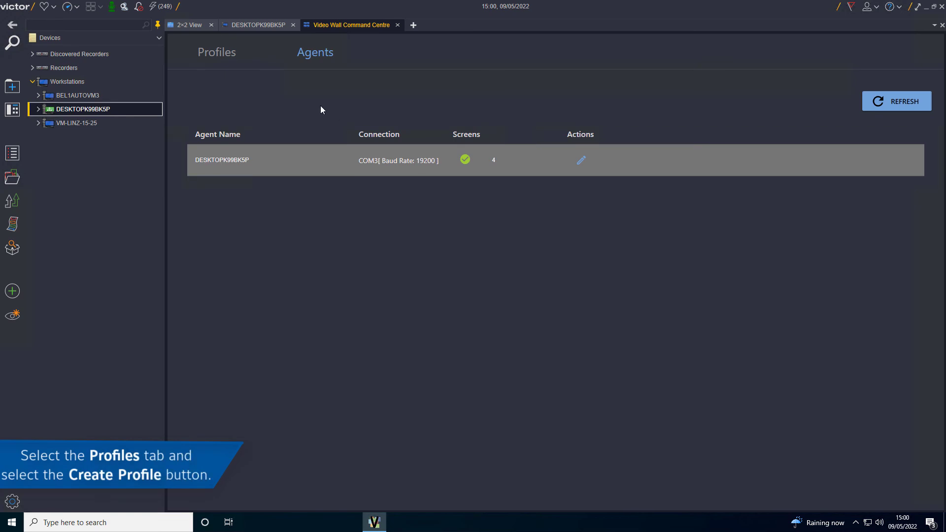
Step: Start a new video wall profile named 'Group Profile'
left_click(217, 52)
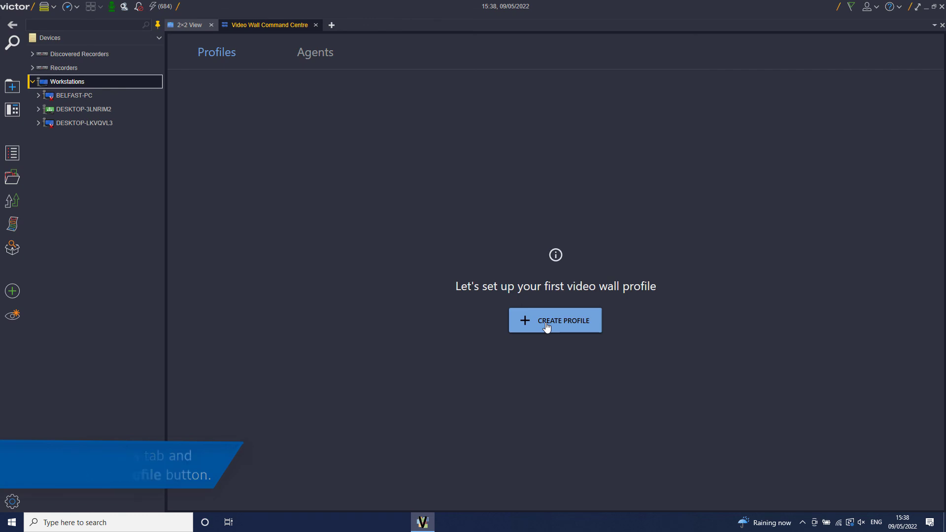
left_click(555, 320)
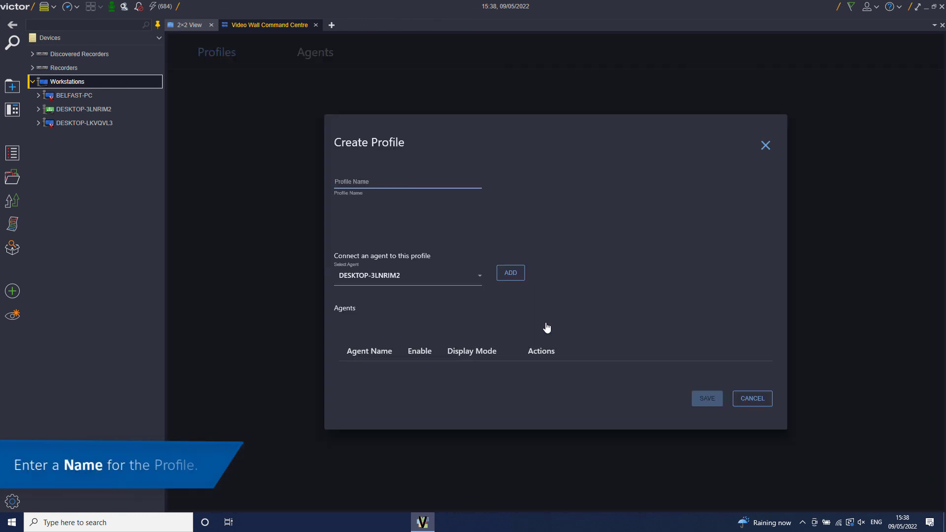
left_click(396, 186)
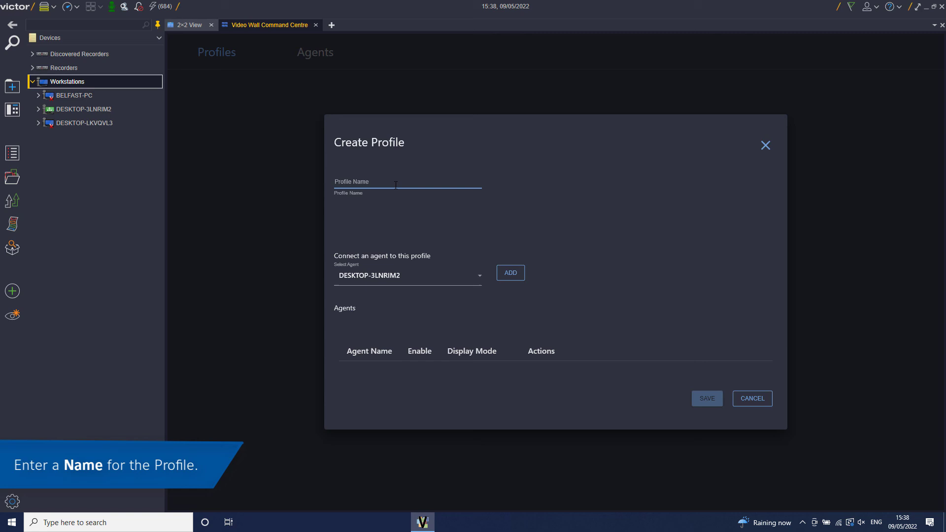
type("Group Profile")
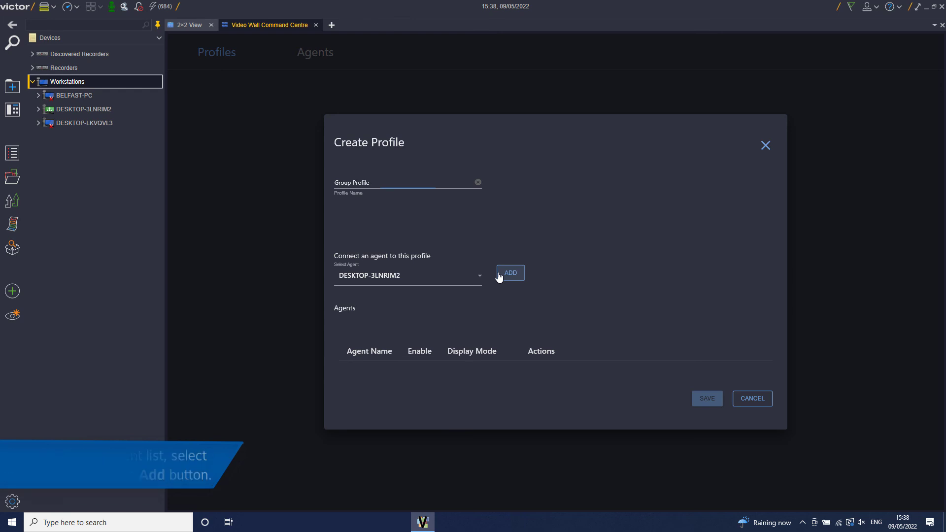
Step: Add agent DESKTOP-3LNRIM2 in GROUP display mode and save the profile
left_click(511, 273)
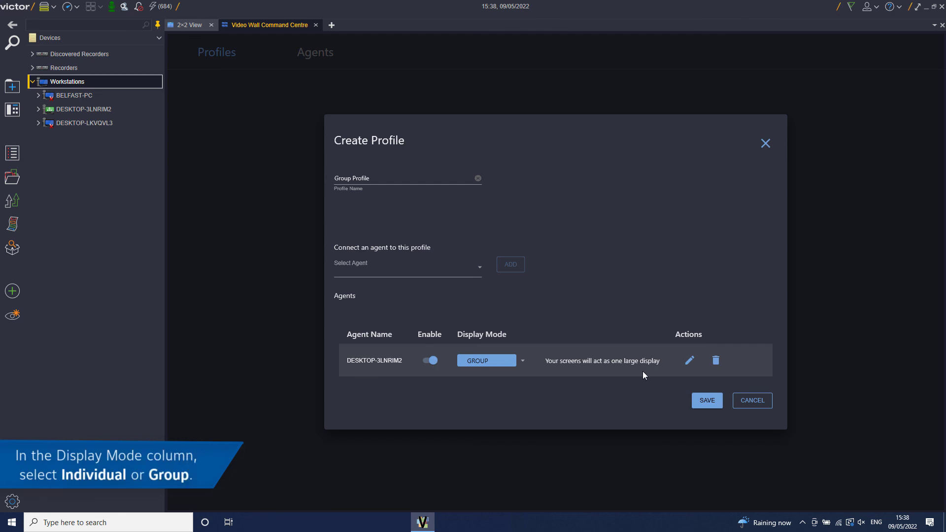
left_click(522, 361)
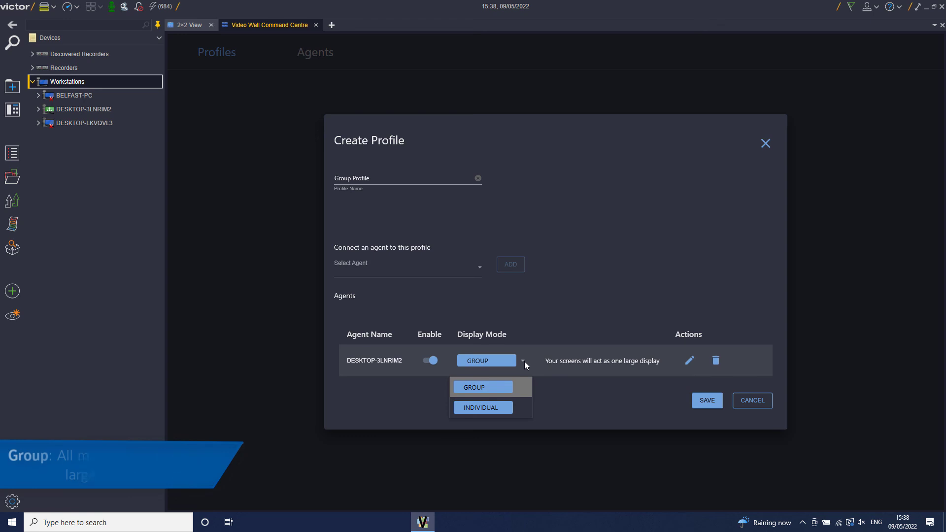
left_click(483, 387)
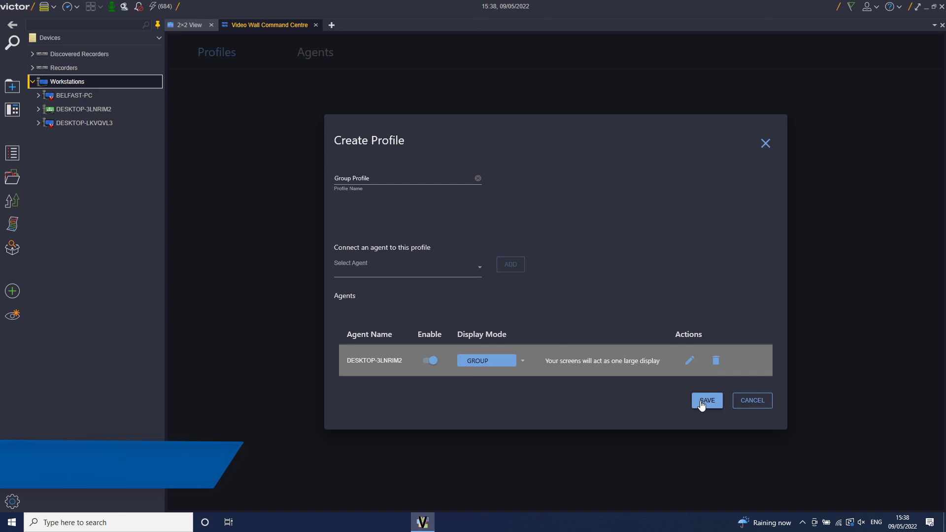
left_click(707, 400)
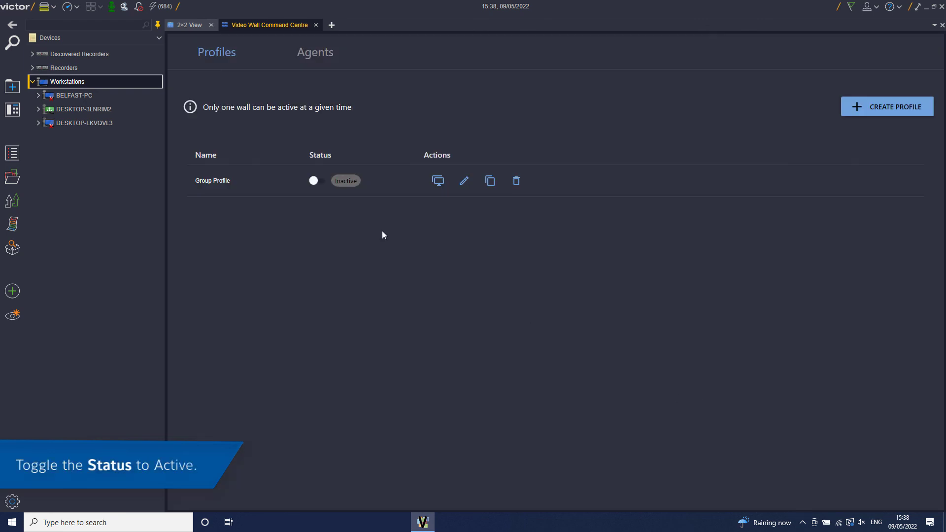
Step: Make Group Profile the active profile
left_click(314, 181)
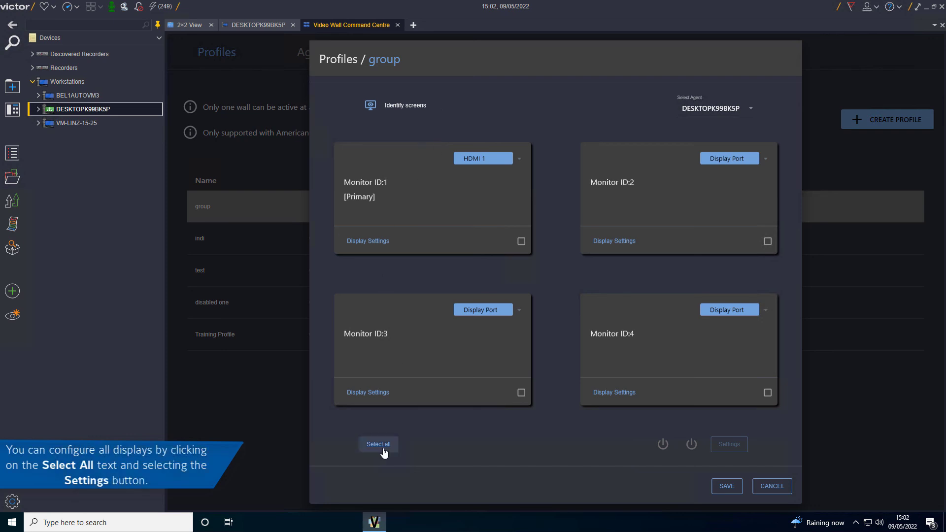
Step: Select all four monitors, try the Custom color preset in shared settings, then cancel the changes
left_click(378, 444)
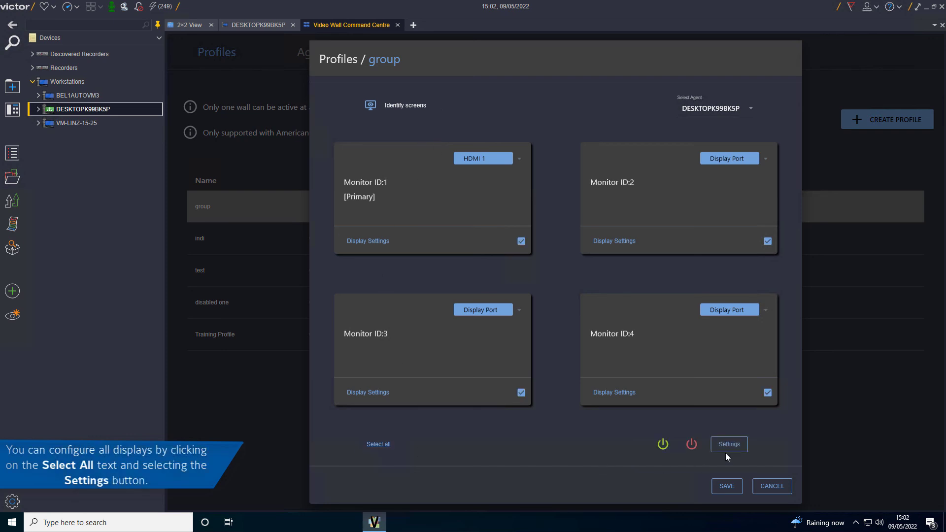
left_click(730, 443)
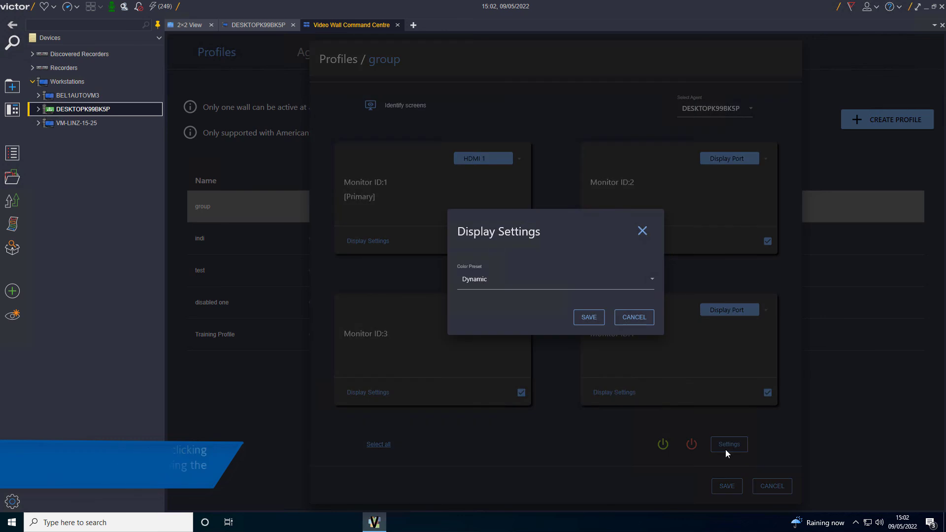
left_click(554, 279)
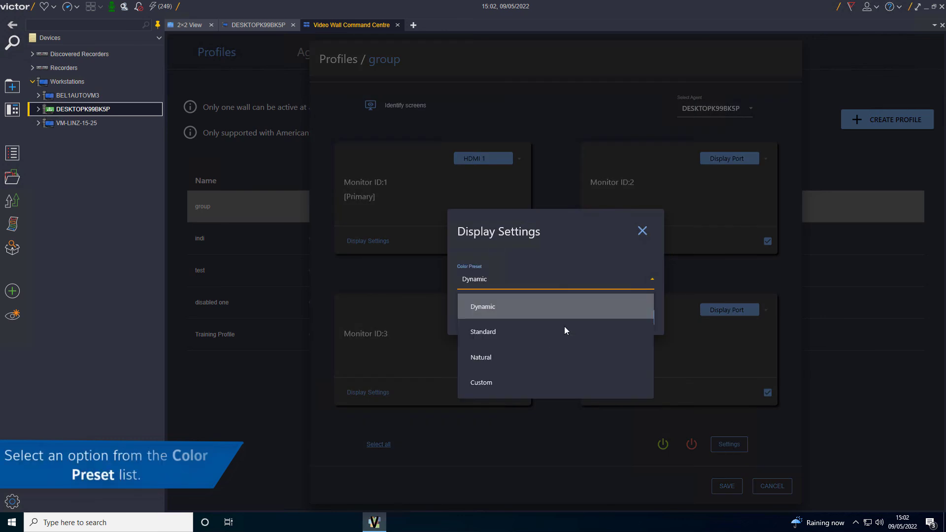
mouse_move(546, 359)
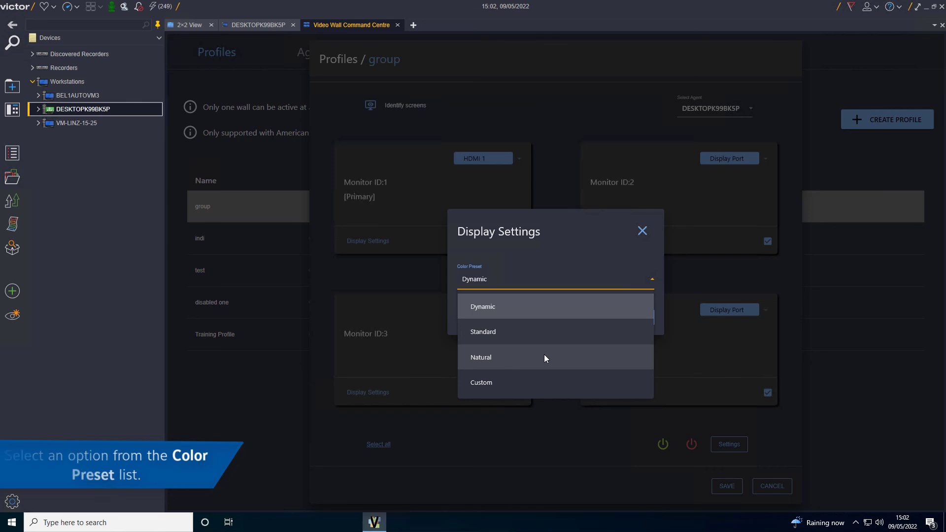
left_click(481, 382)
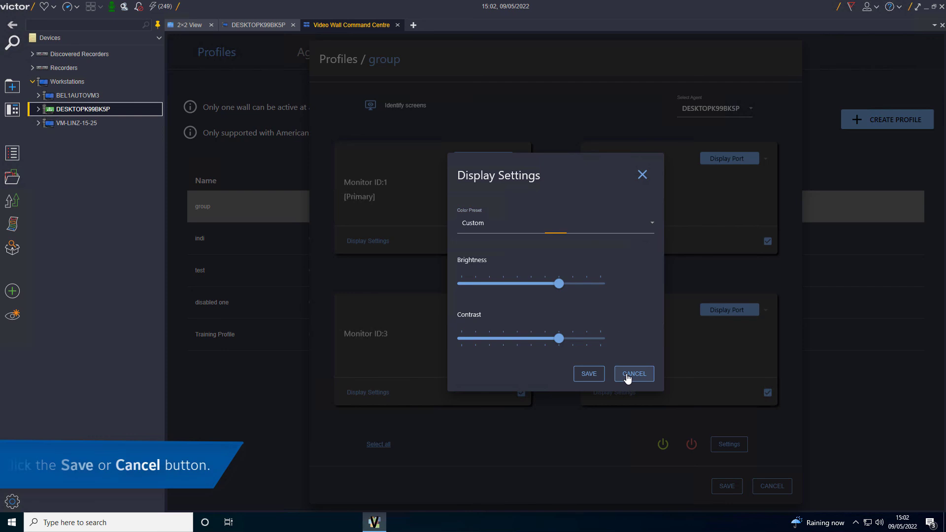
left_click(634, 374)
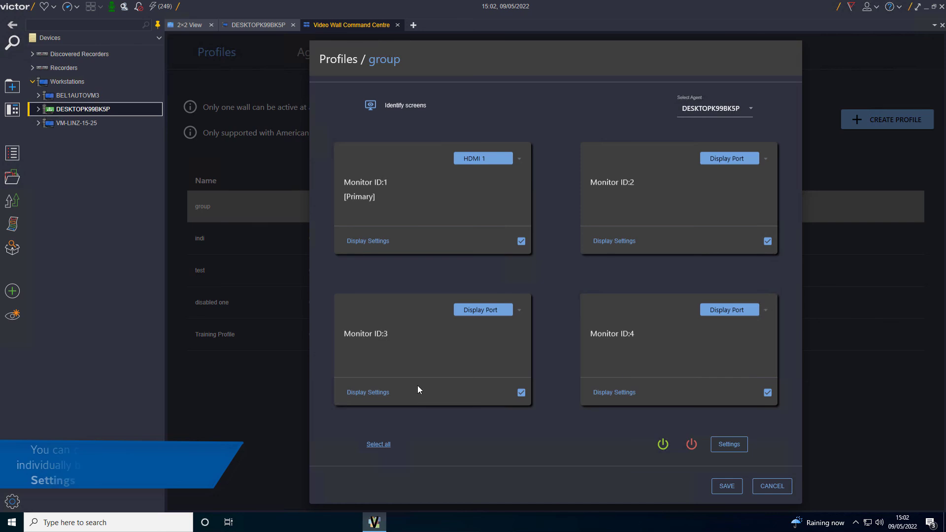
left_click(368, 393)
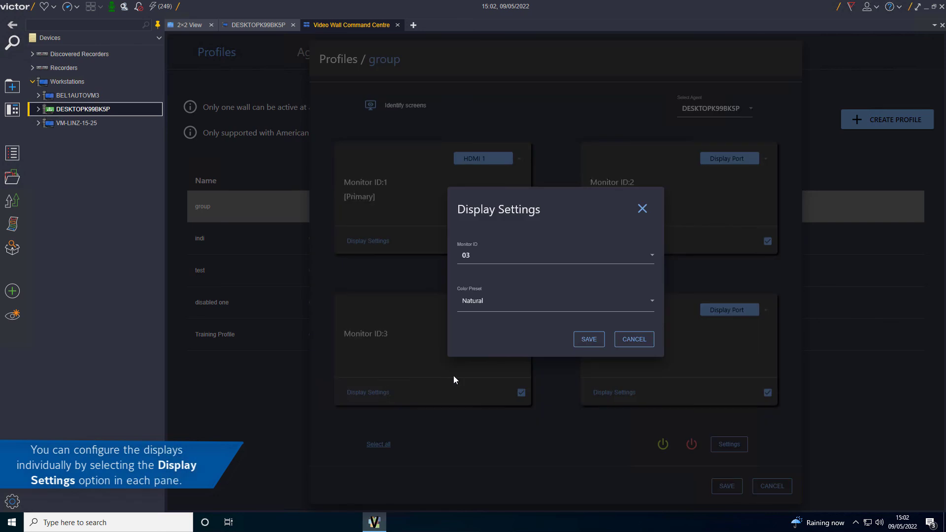
left_click(556, 301)
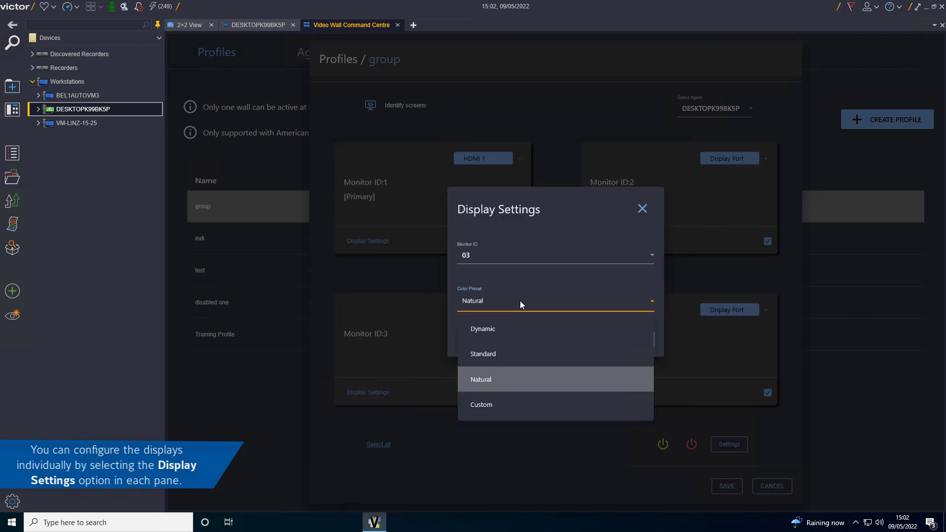
left_click(481, 379)
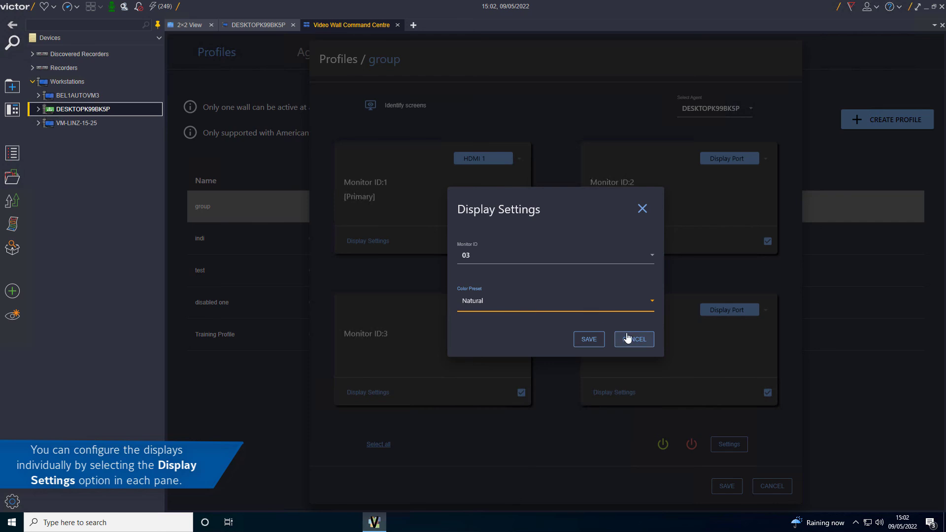
left_click(635, 339)
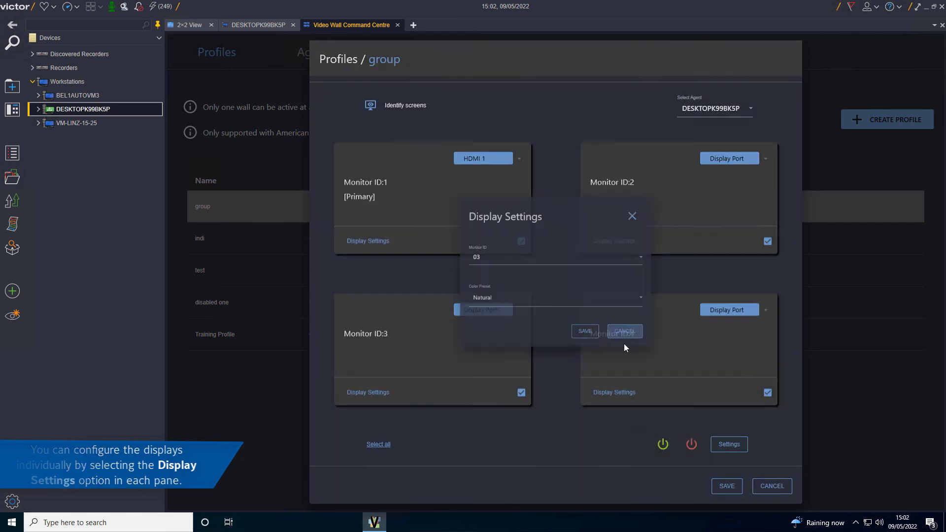
left_click(625, 332)
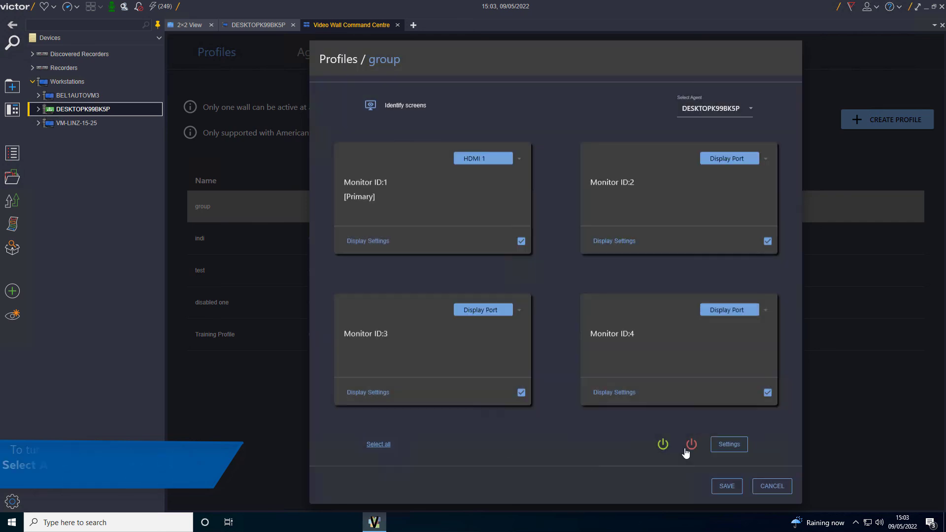
mouse_move(692, 445)
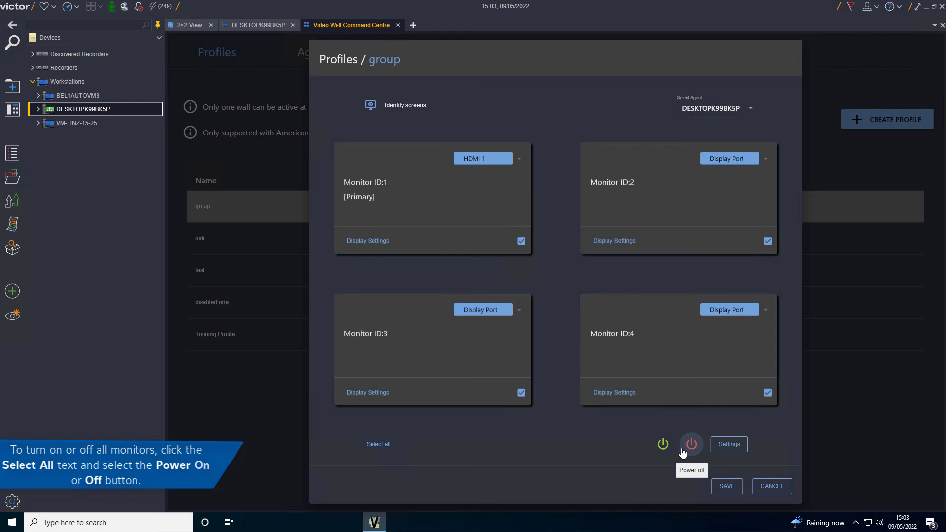
mouse_move(663, 449)
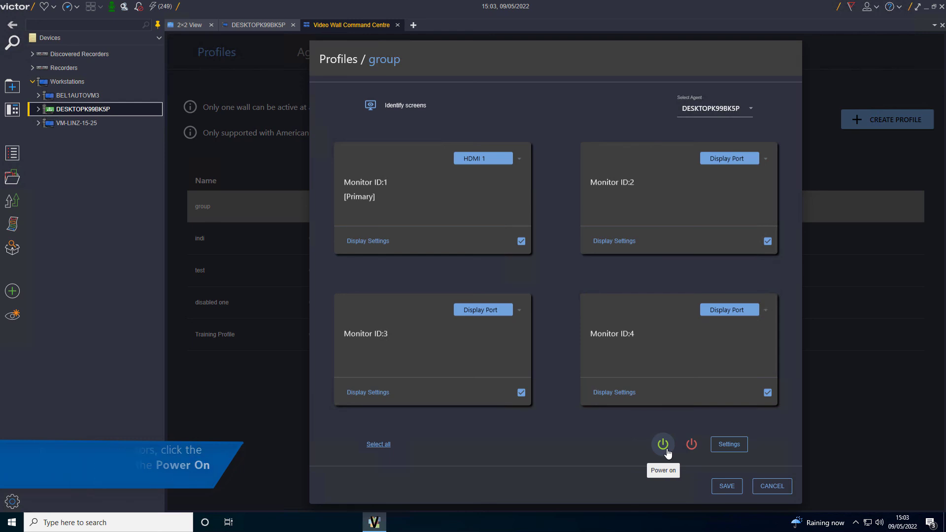
Step: Power on all selected monitors and save the group profile's monitor layout
left_click(662, 444)
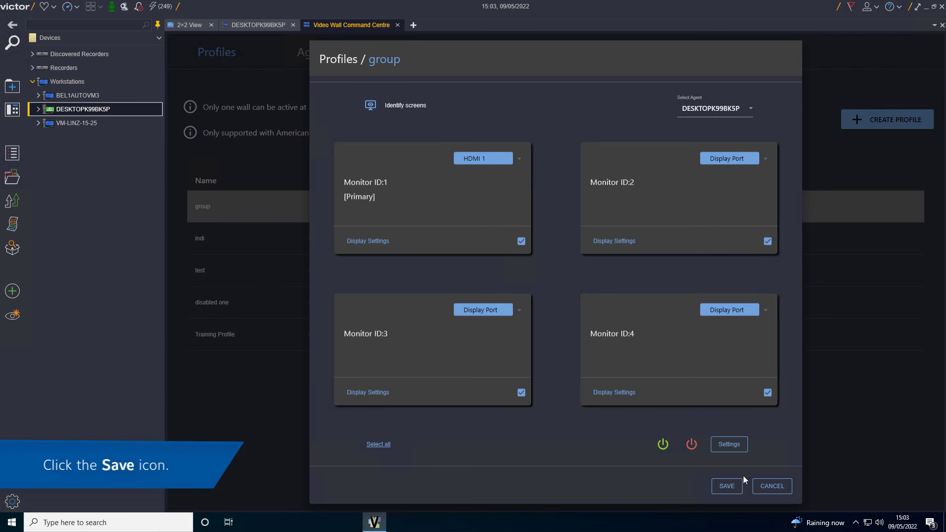
left_click(727, 486)
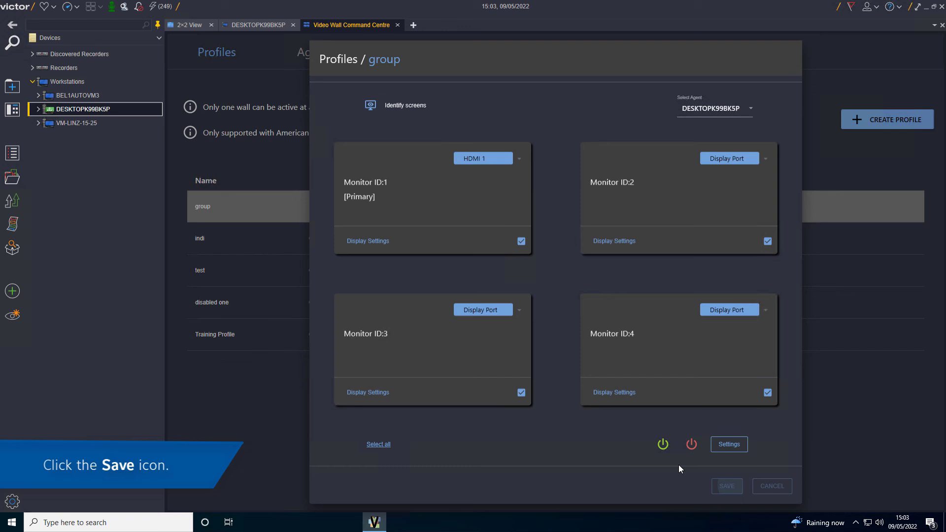
left_click(727, 486)
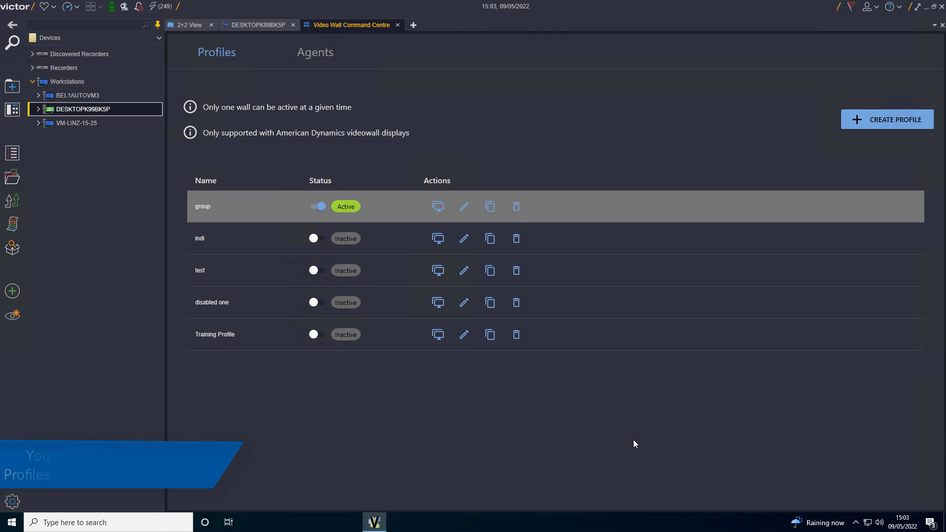